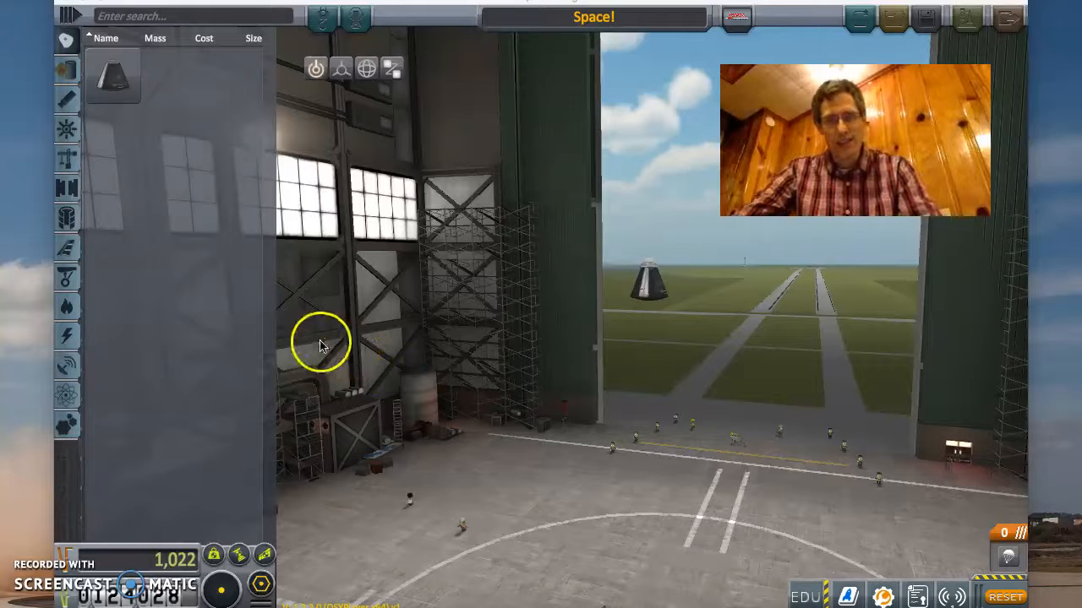
{"action": "mouse_move", "coordinate": [163, 184]}
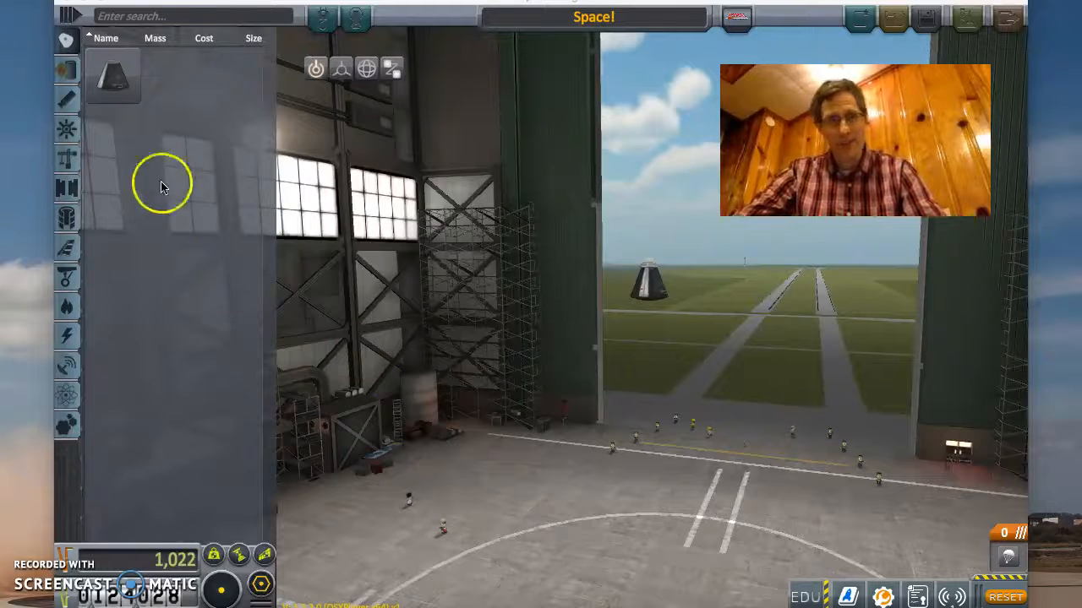
{"action": "mouse_move", "coordinate": [67, 187]}
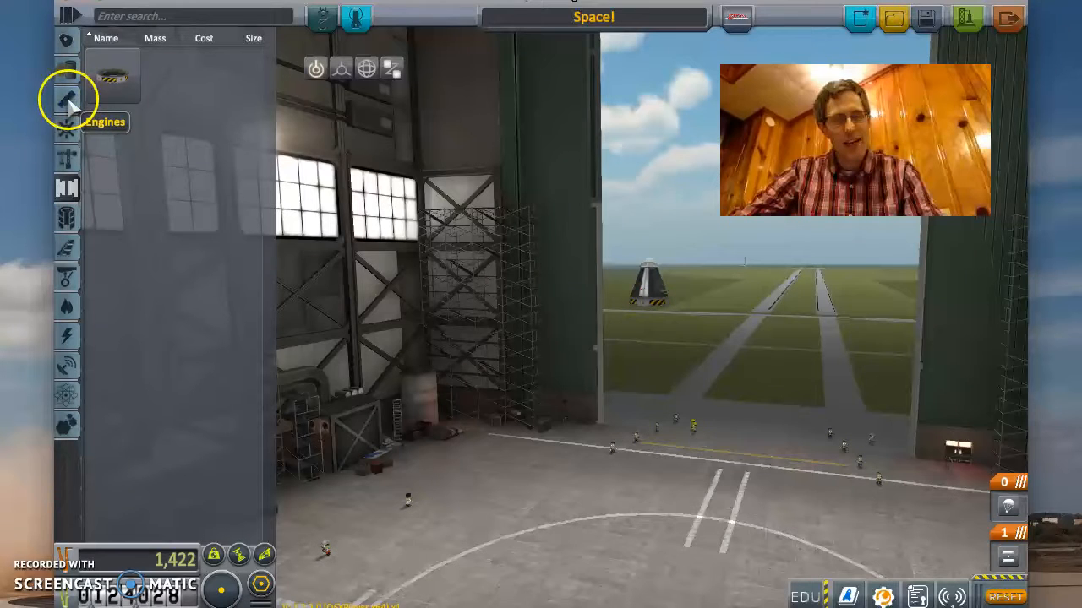
Step: Attach a solid rocket booster from the Engines category beneath the decoupler
{"action": "left_click", "coordinate": [66, 98]}
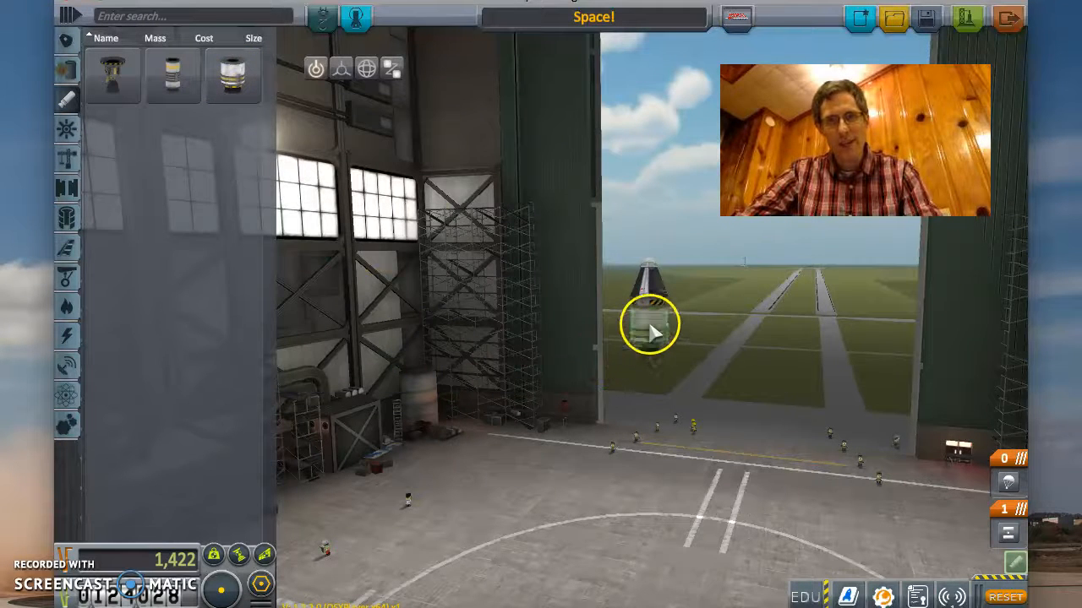
{"action": "left_click", "coordinate": [649, 344]}
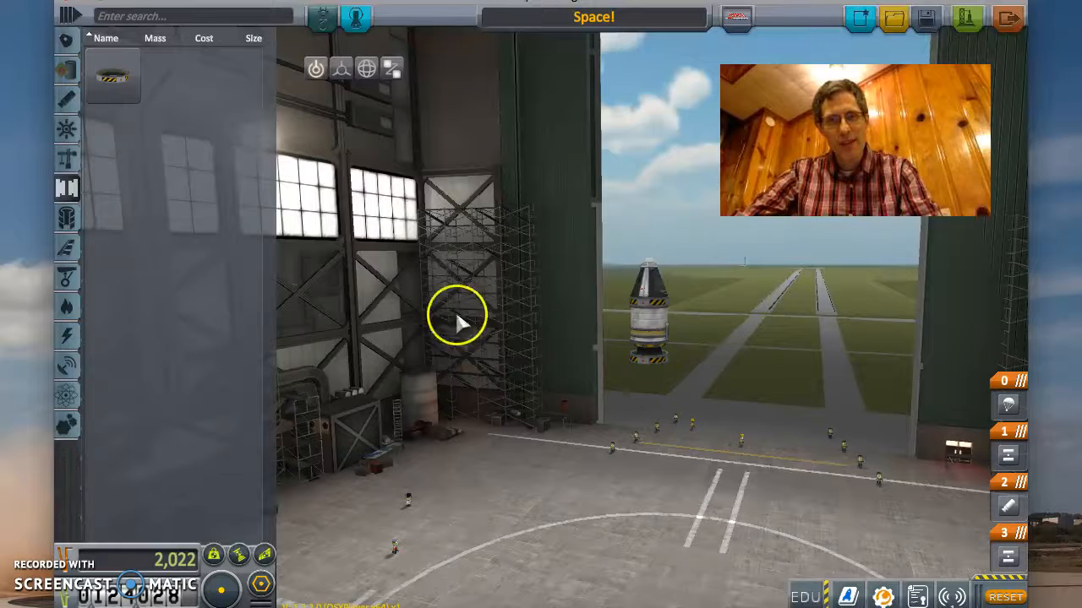
{"action": "mouse_move", "coordinate": [66, 99]}
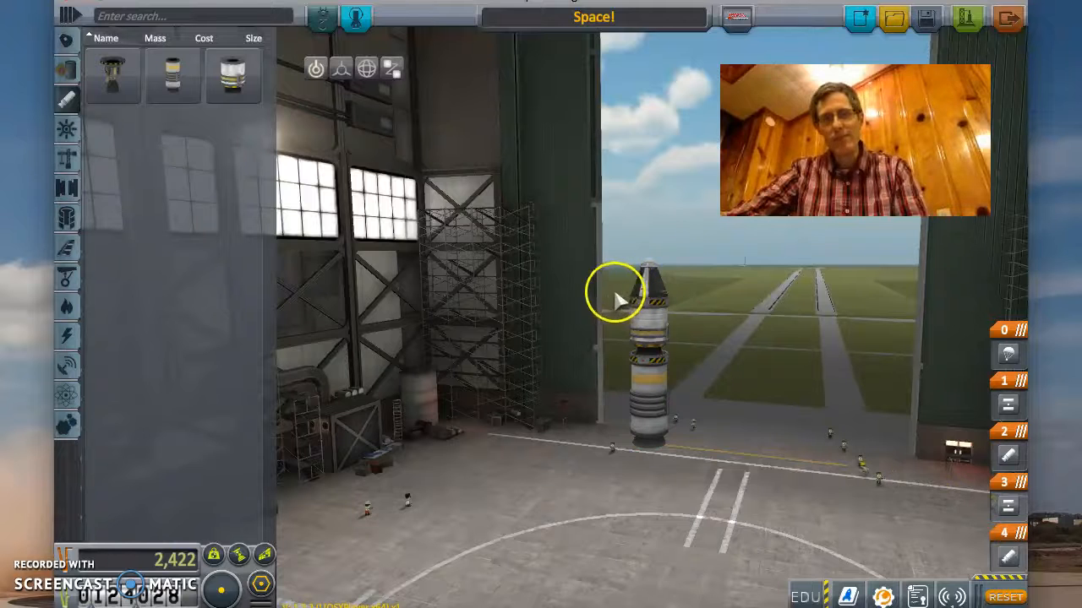
{"action": "mouse_move", "coordinate": [655, 397]}
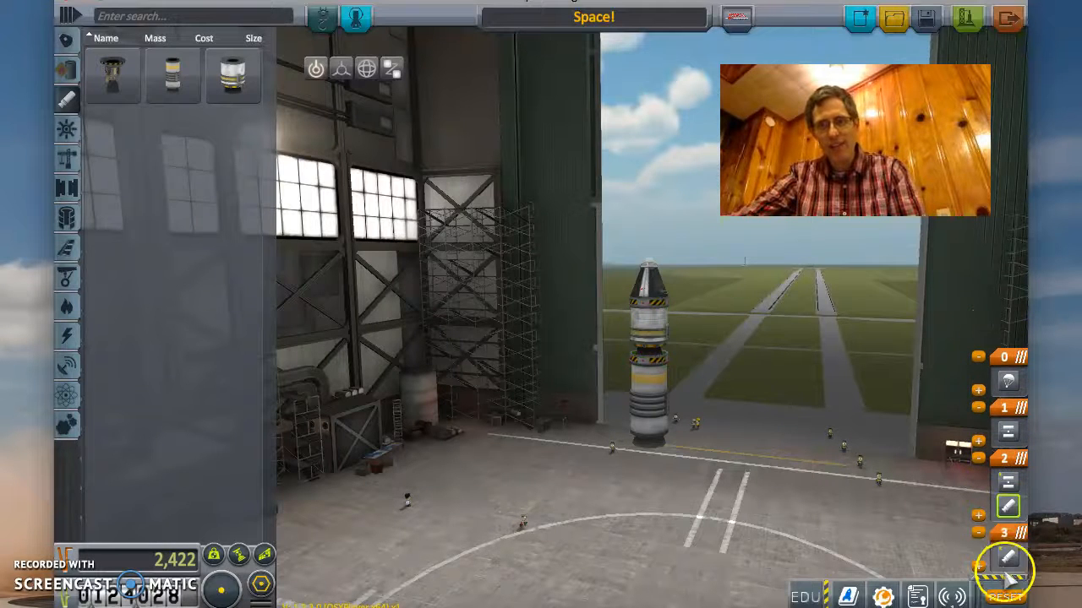
Step: Move the upper booster into the lower decoupler's stage group in the staging stack
{"action": "left_click", "coordinate": [1007, 504]}
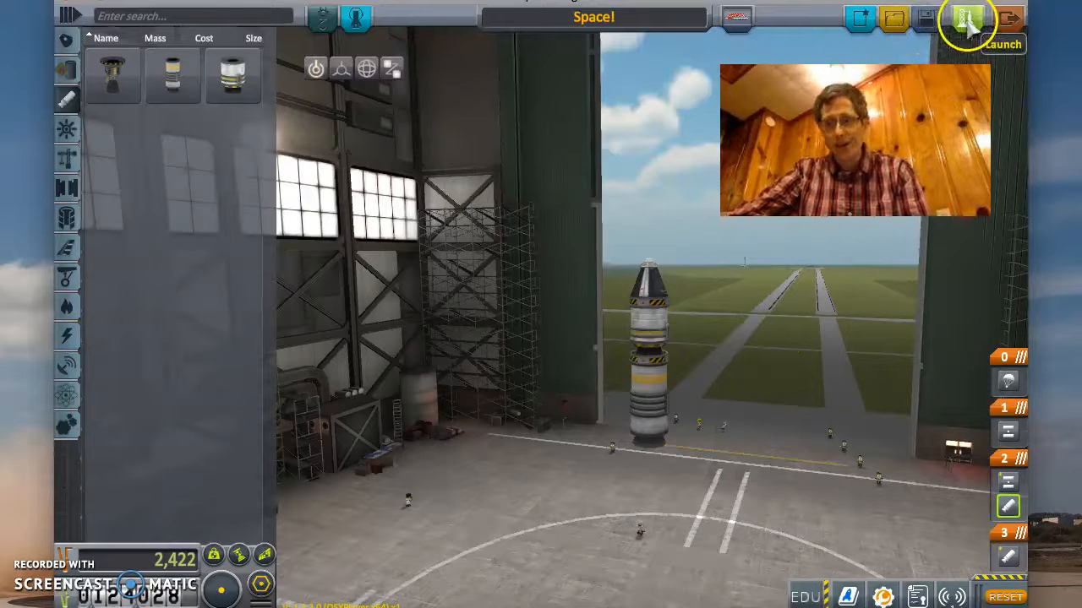
Step: Launch the assembled two-stage rocket from the VAB onto the launch pad
{"action": "left_click", "coordinate": [959, 21]}
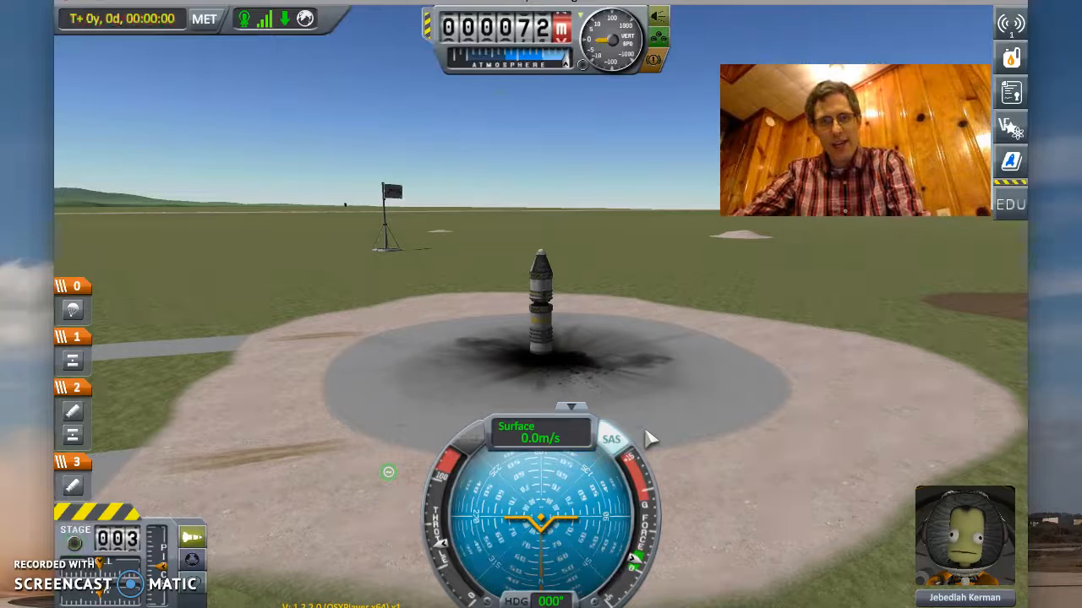
Step: Ignite the first booster stage and lift off from the pad
{"action": "key", "text": "space"}
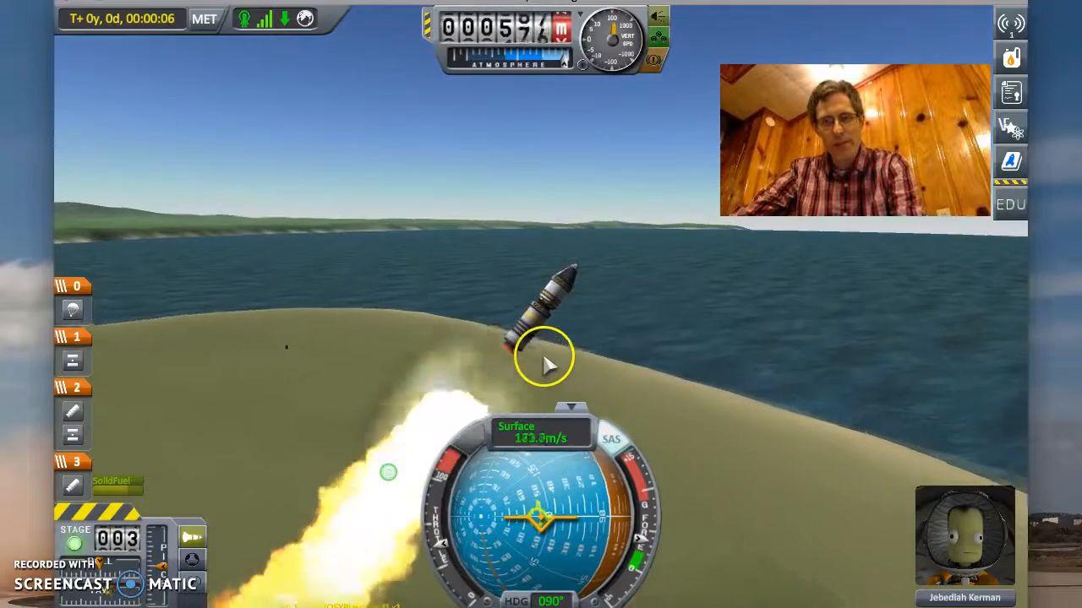
{"action": "key", "text": "."}
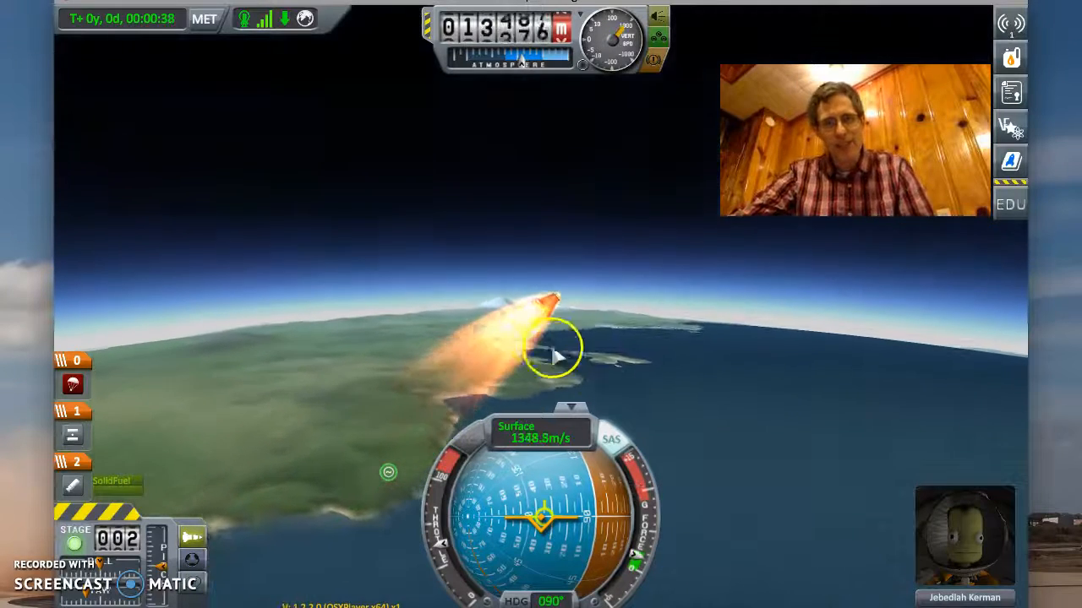
{"action": "mouse_move", "coordinate": [630, 384]}
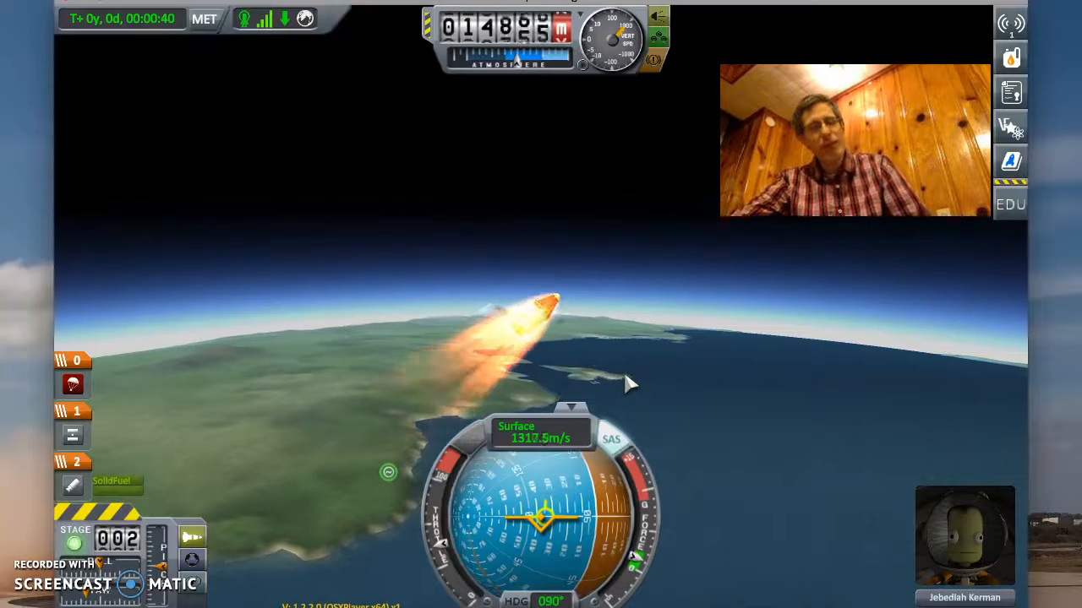